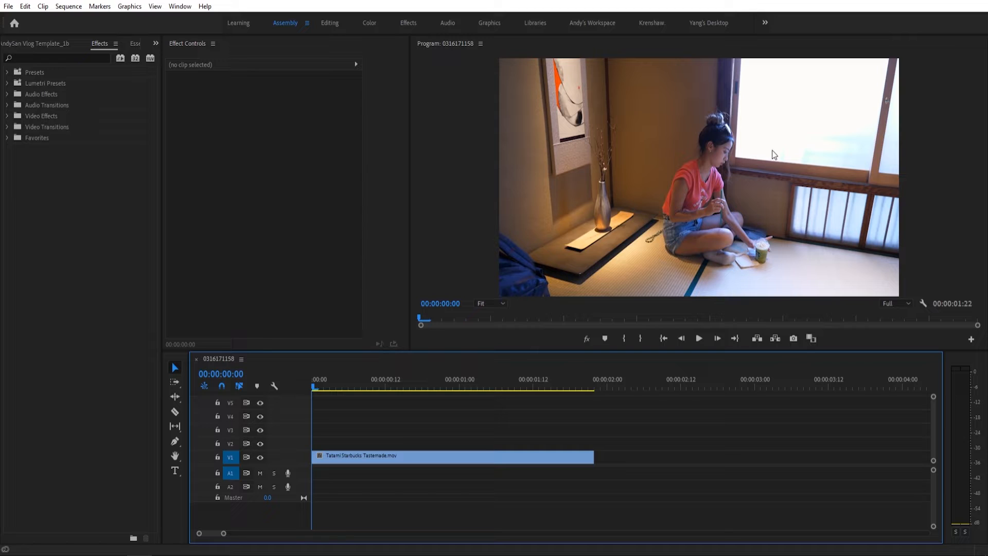
pyautogui.moveTo(730, 179)
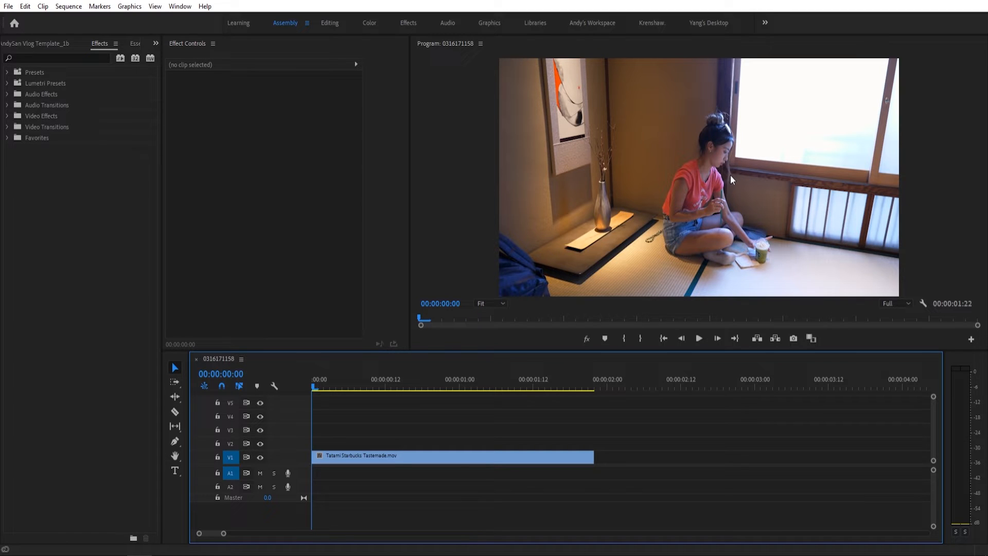
pyautogui.moveTo(729, 187)
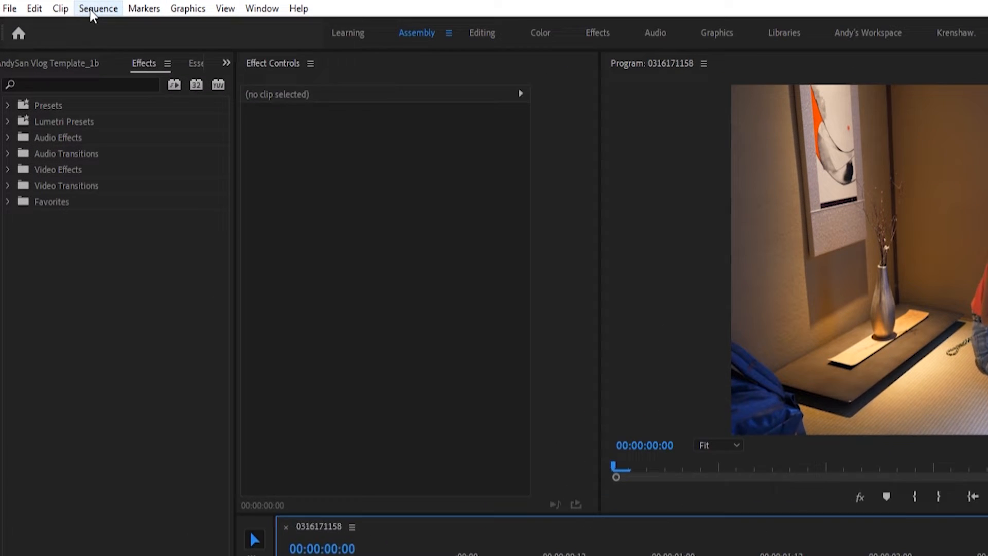
# Step: Swap the Frame Size values in Sequence Settings so the sequence becomes vertical
pyautogui.click(98, 9)
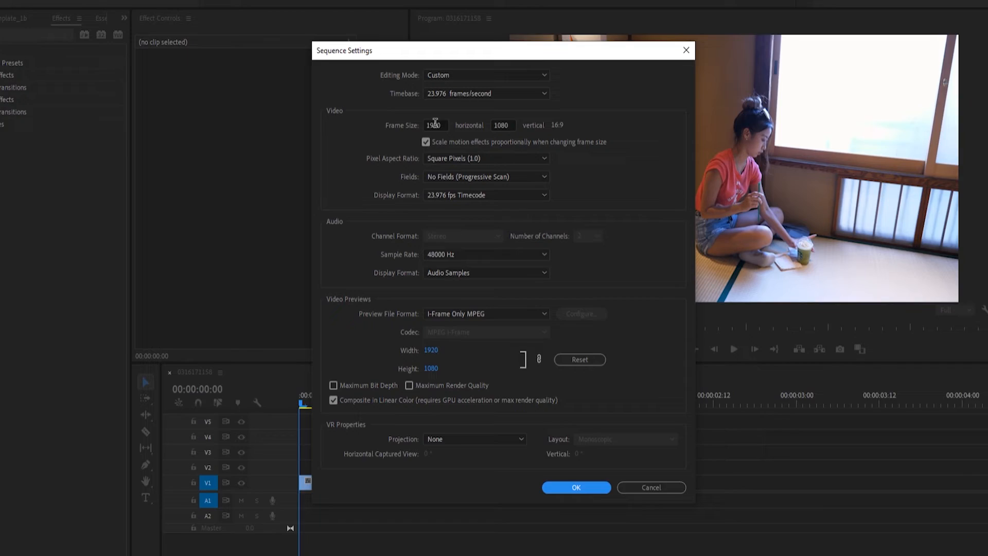
pyautogui.click(574, 487)
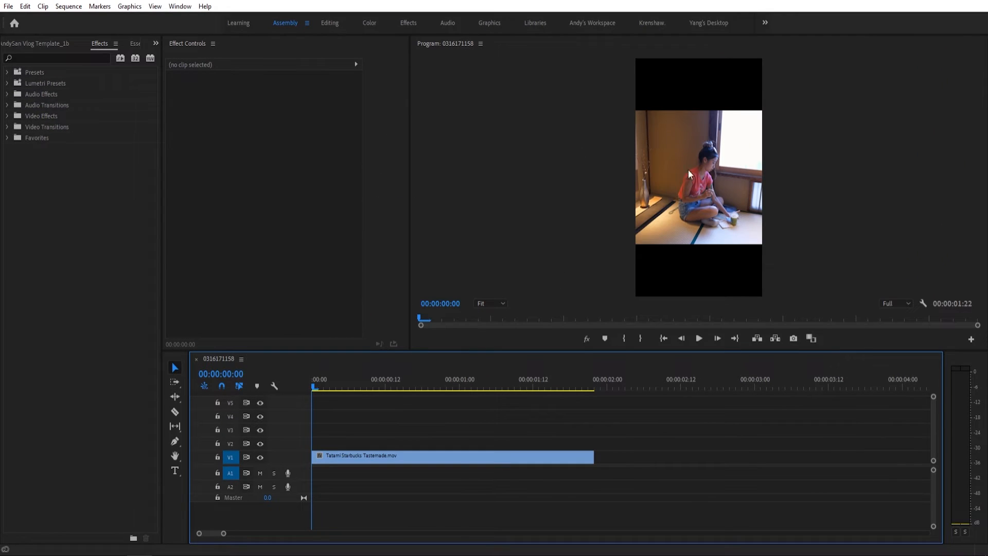
pyautogui.moveTo(652, 110)
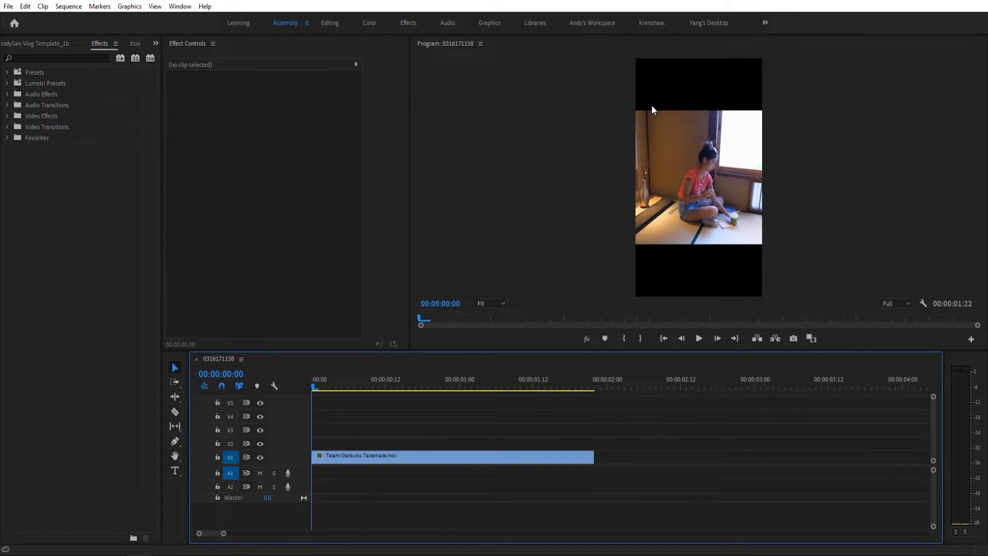
pyautogui.moveTo(670, 195)
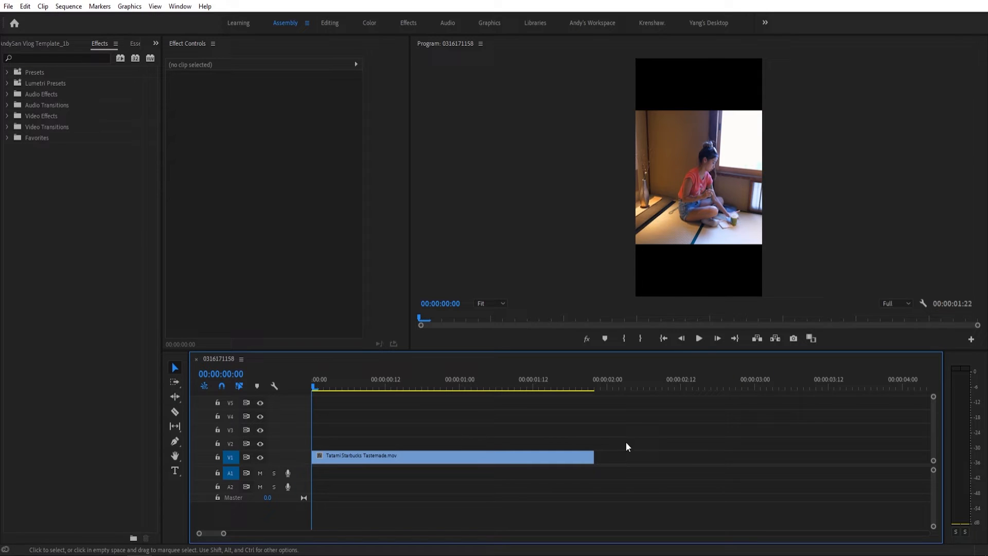
pyautogui.moveTo(705, 222)
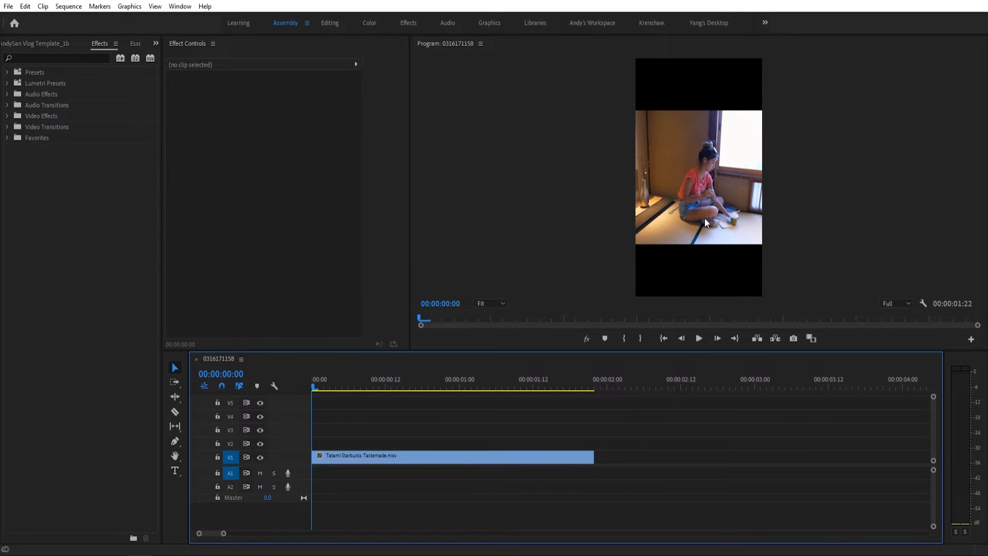
pyautogui.moveTo(492, 359)
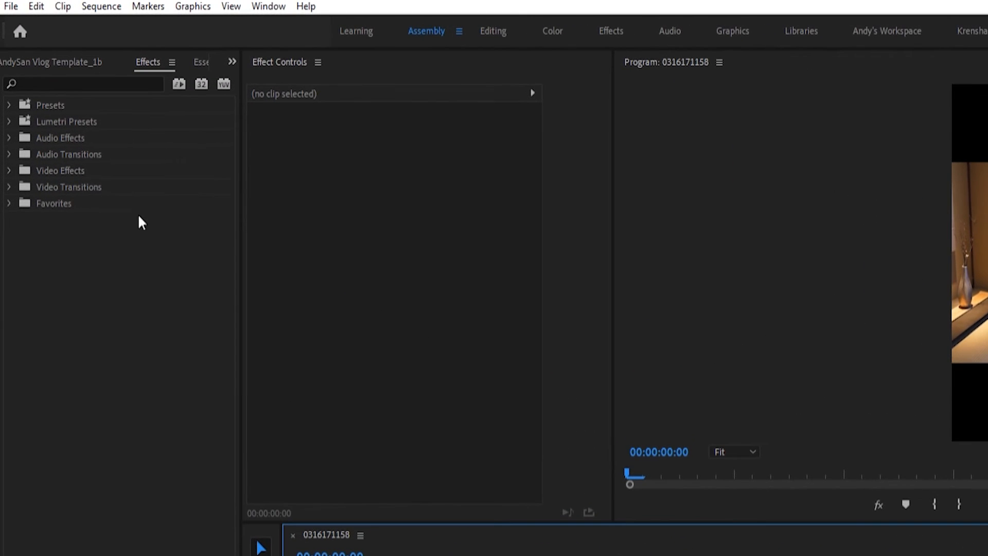
# Step: Add Auto Reframe from Video Effects > Transform to the clip and play back the result
pyautogui.click(9, 170)
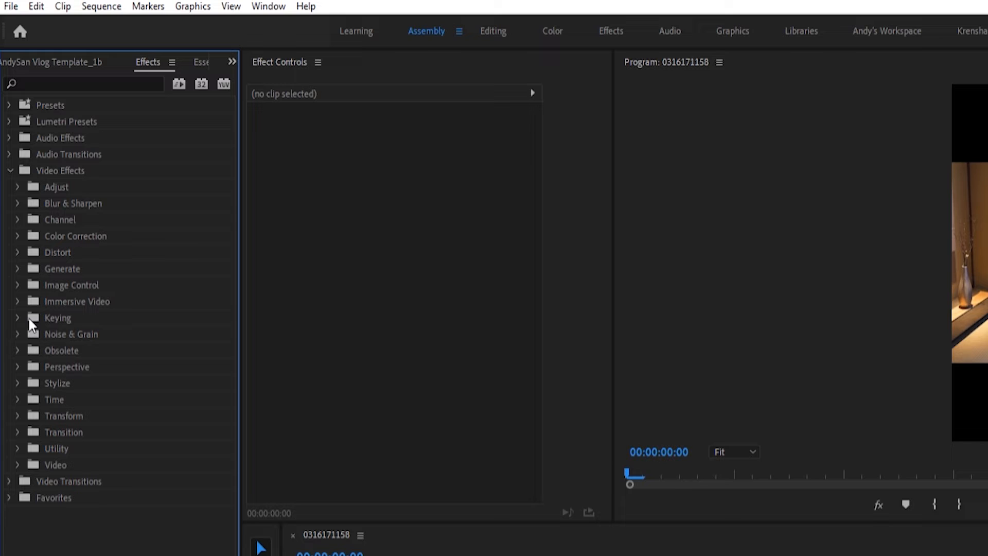
pyautogui.click(18, 414)
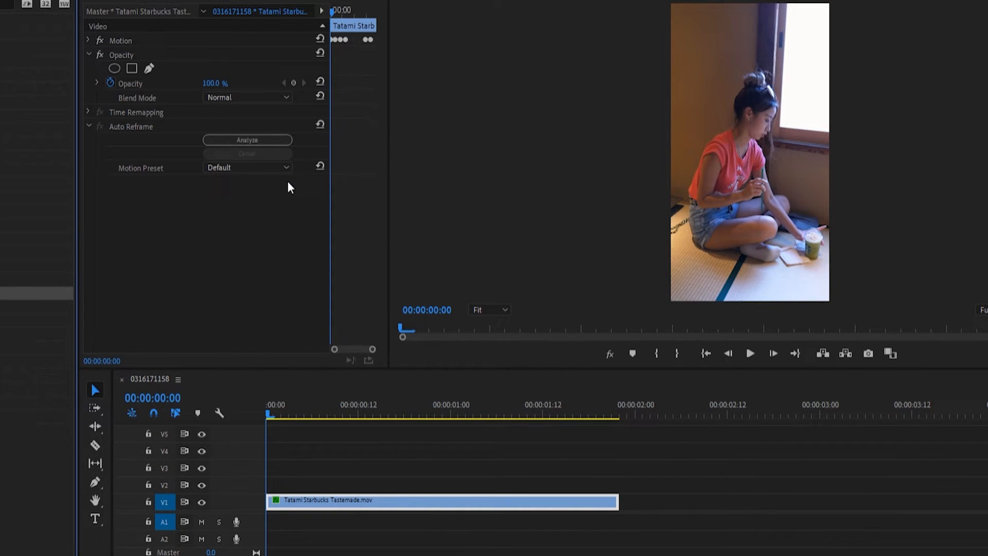
pyautogui.moveTo(753, 360)
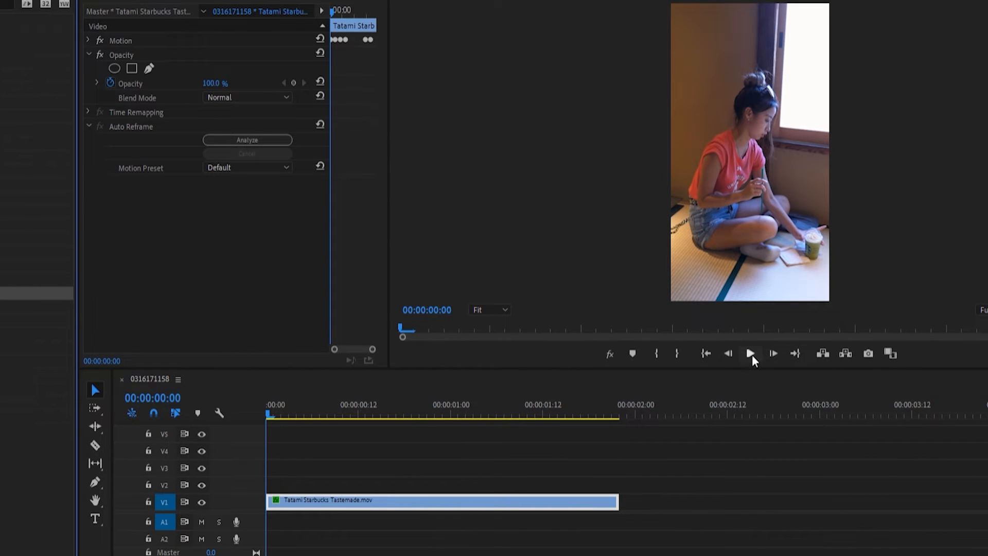
pyautogui.click(750, 353)
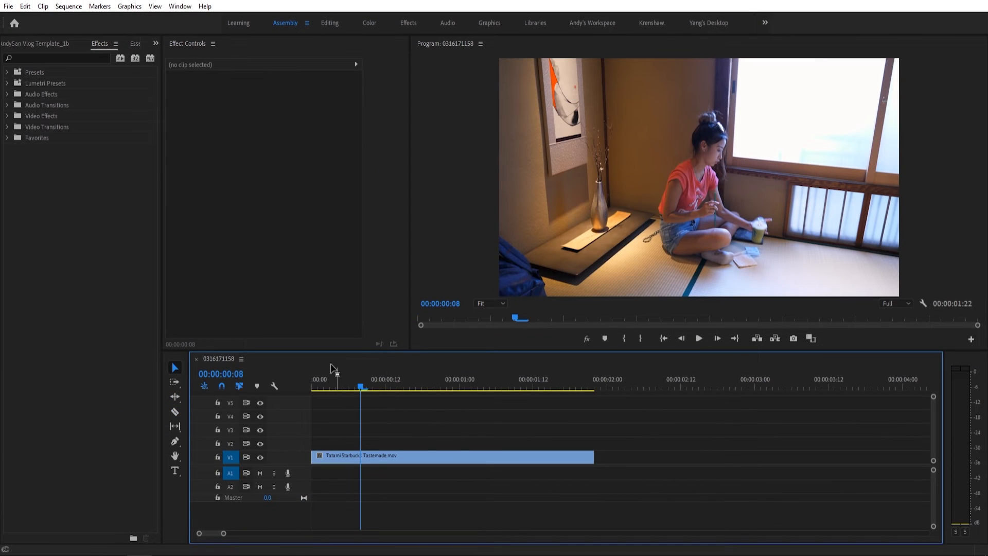
pyautogui.moveTo(332, 367)
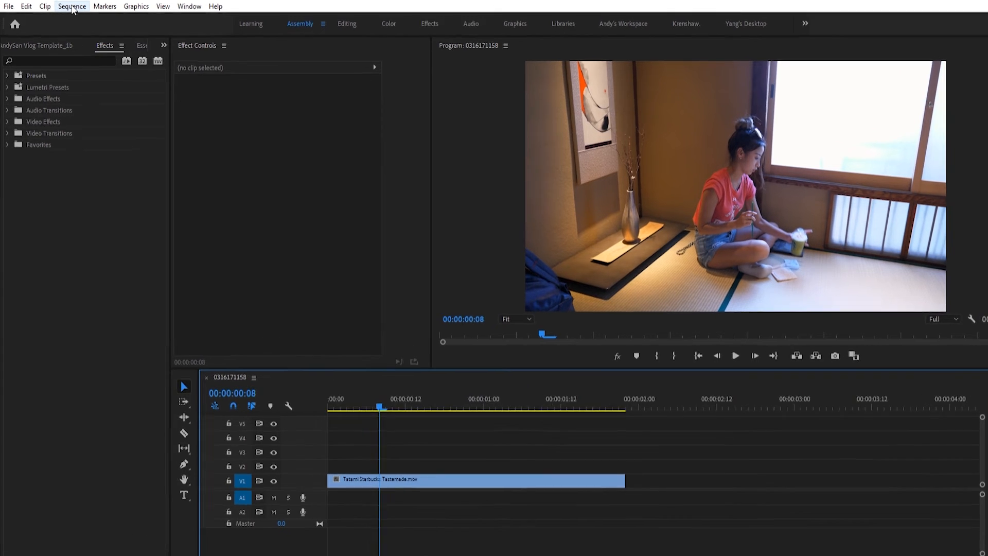
pyautogui.click(71, 6)
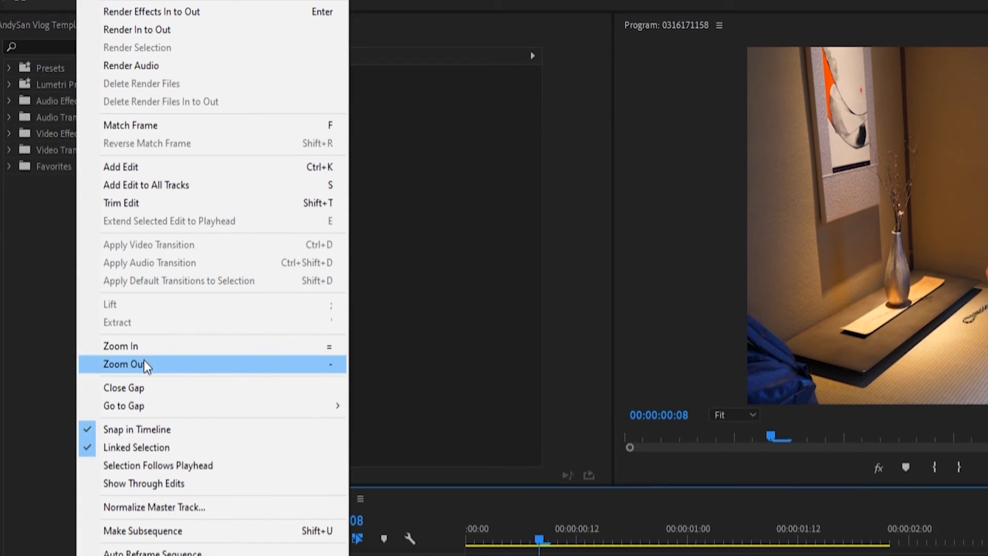
pyautogui.click(152, 551)
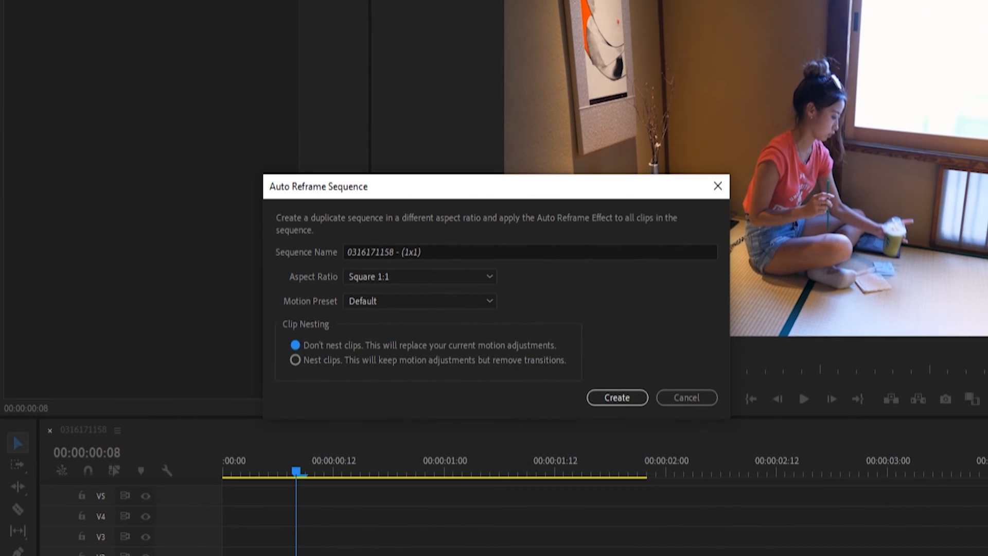
pyautogui.click(419, 276)
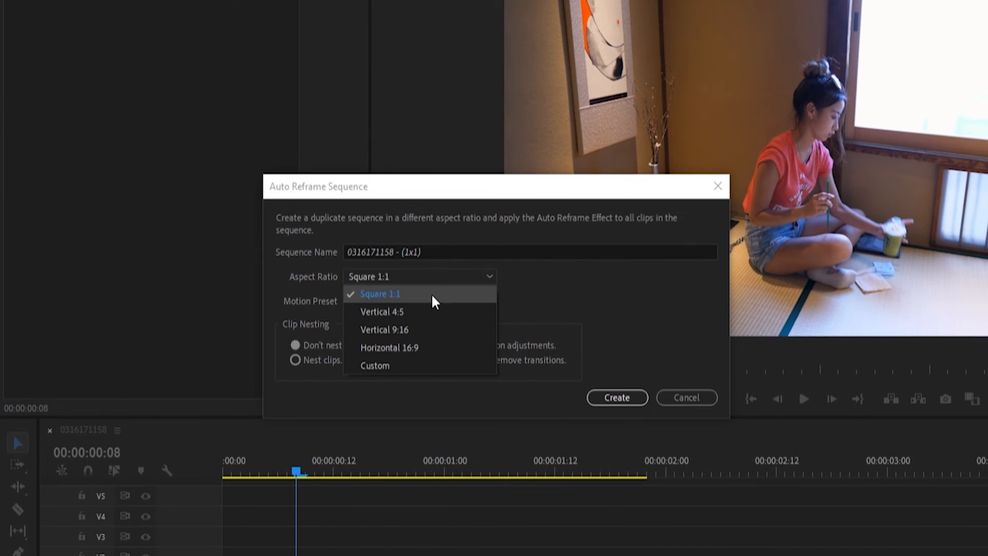
pyautogui.click(383, 330)
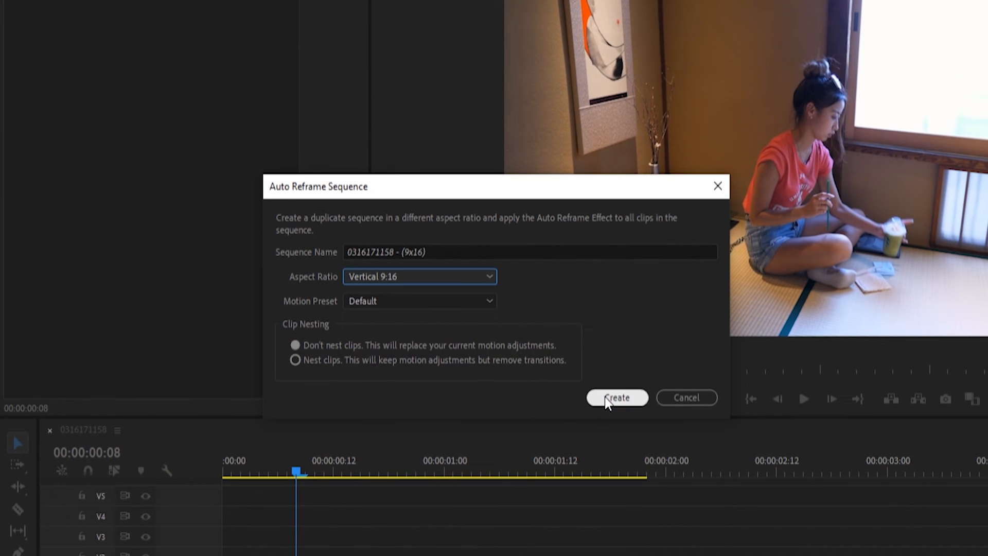
pyautogui.click(616, 397)
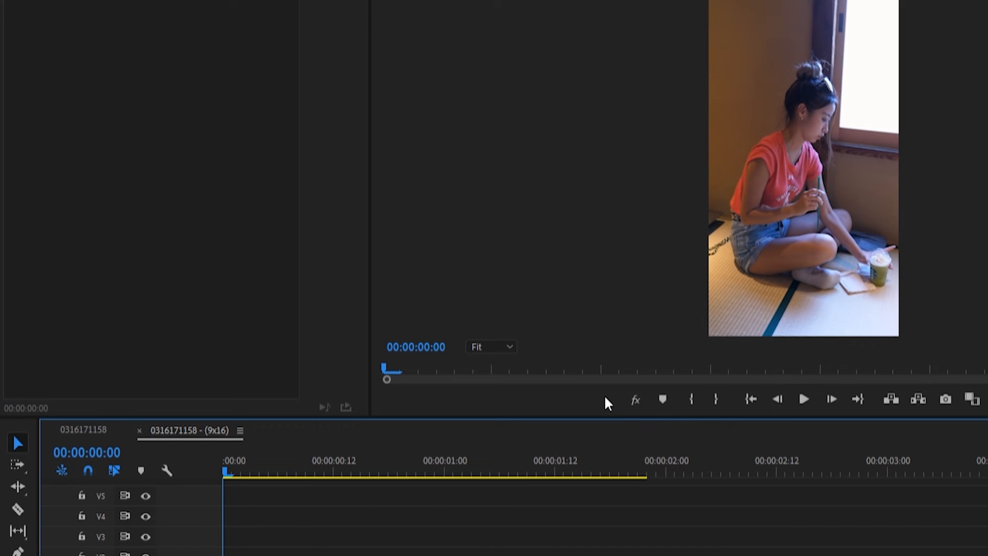